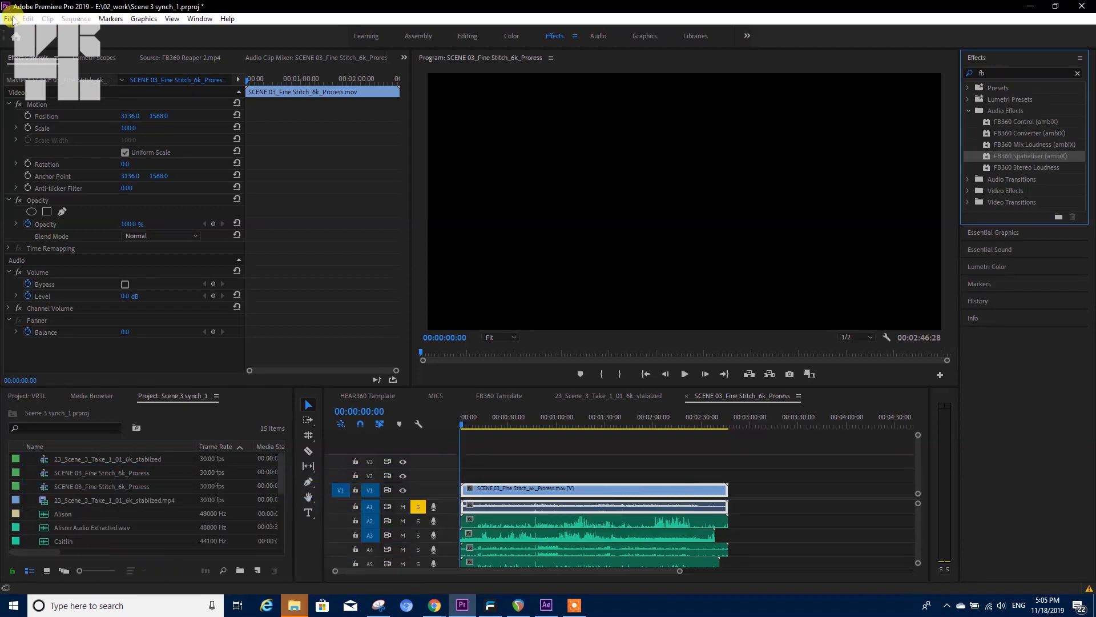
Set Multichannel Mono Media to Adaptive in the Timeline preferences and confirm
{"action": "left_click", "coordinate": [9, 19]}
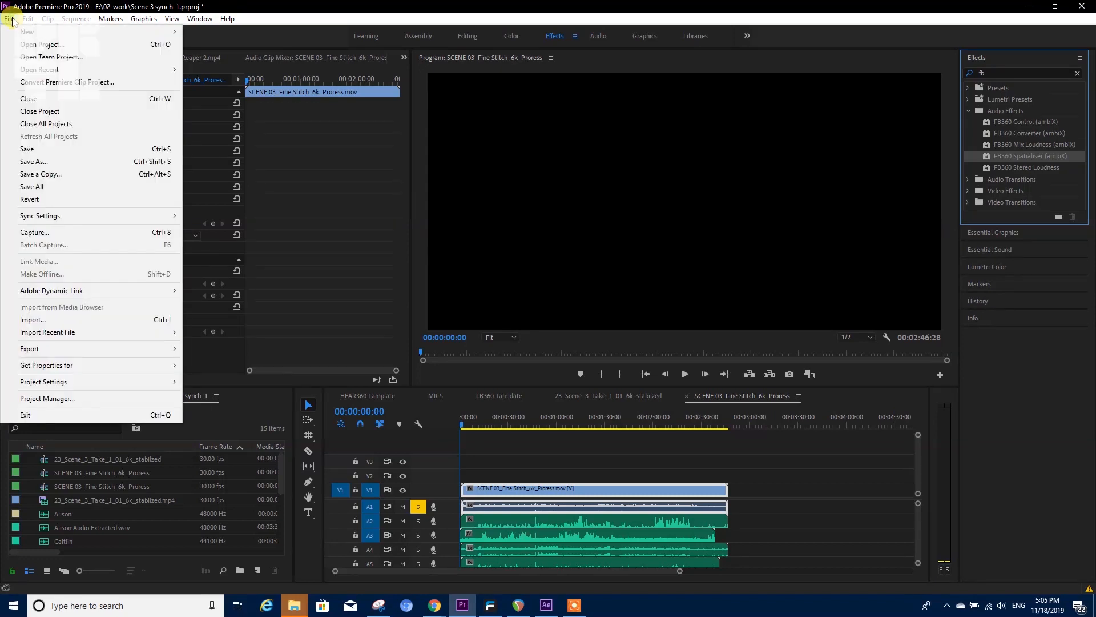
{"action": "left_click", "coordinate": [28, 19]}
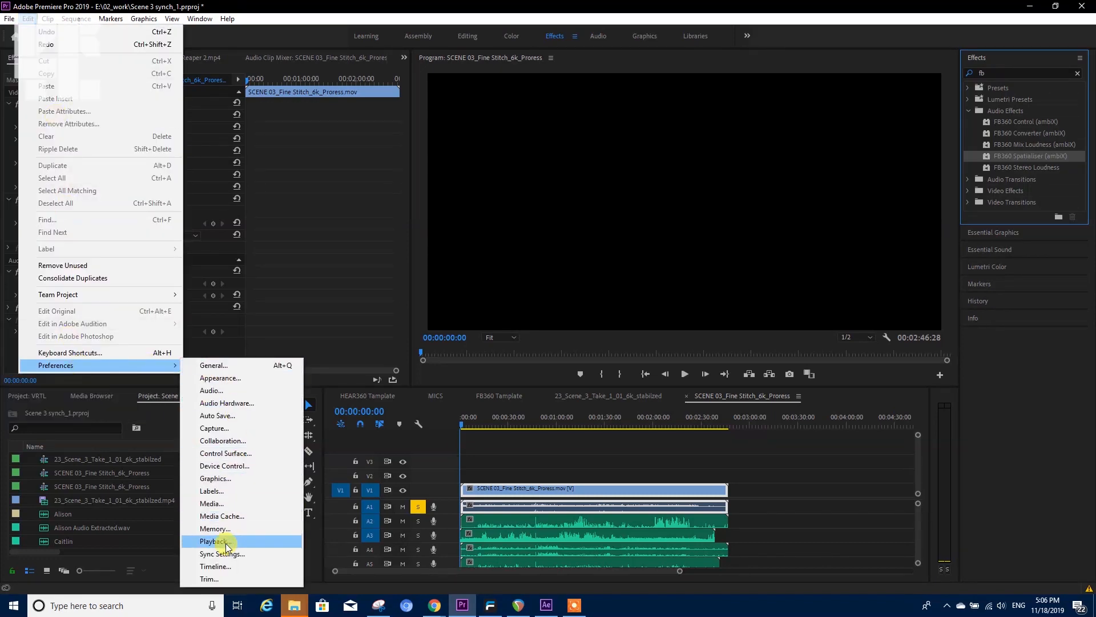
{"action": "left_click", "coordinate": [209, 540]}
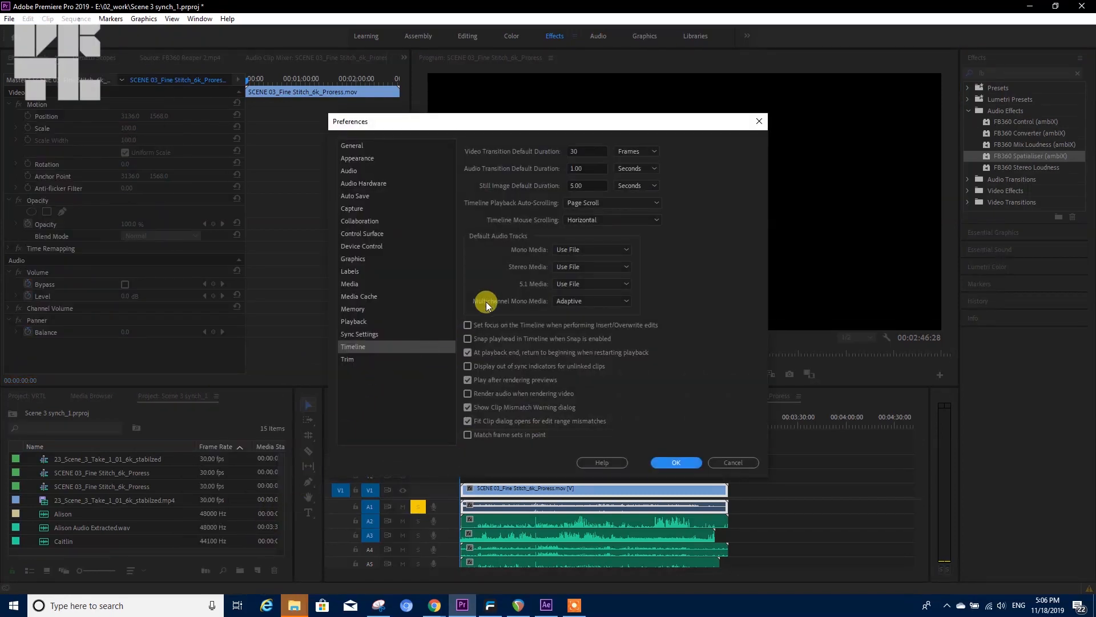
{"action": "mouse_move", "coordinate": [528, 306]}
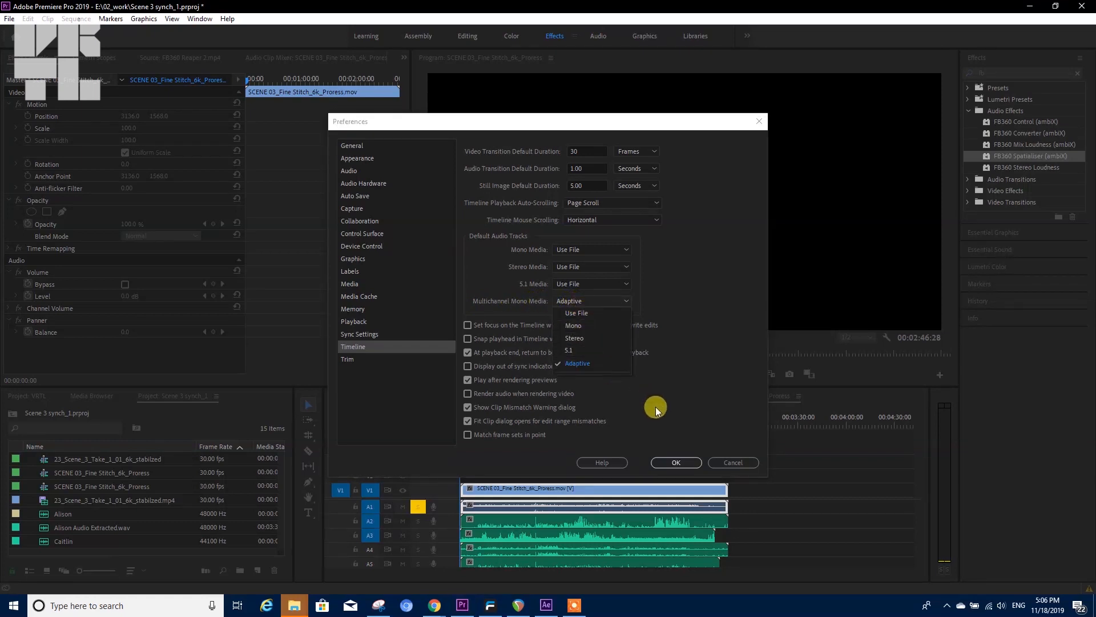
{"action": "left_click", "coordinate": [674, 463]}
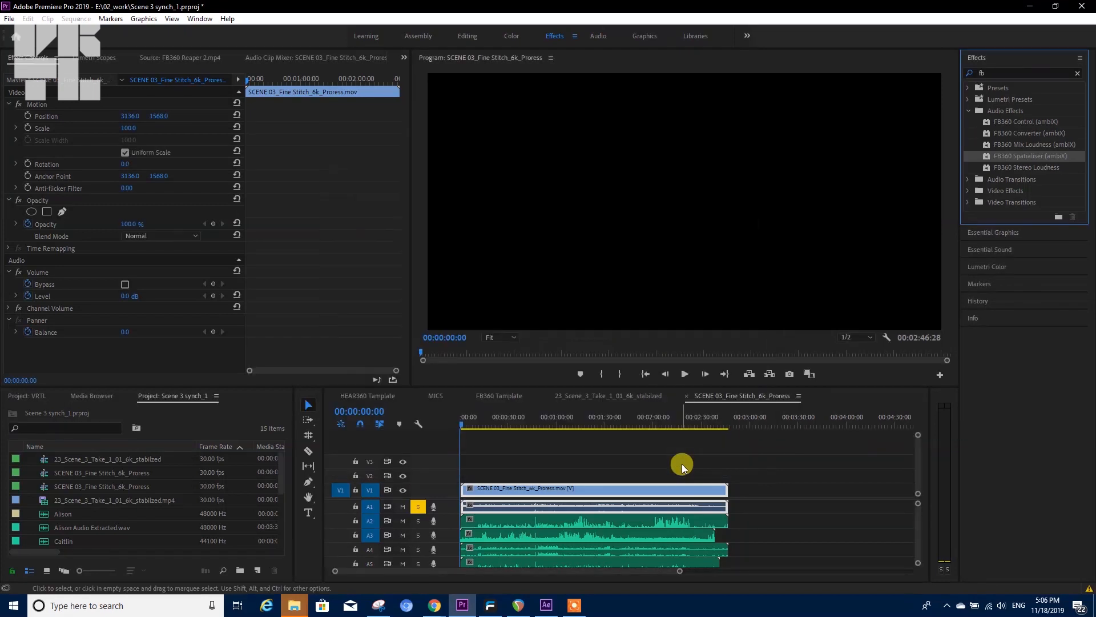
Create a new sequence from the VR Monoscopic 29.97 4096x2048 - Ambisonics preset
{"action": "left_click", "coordinate": [91, 528]}
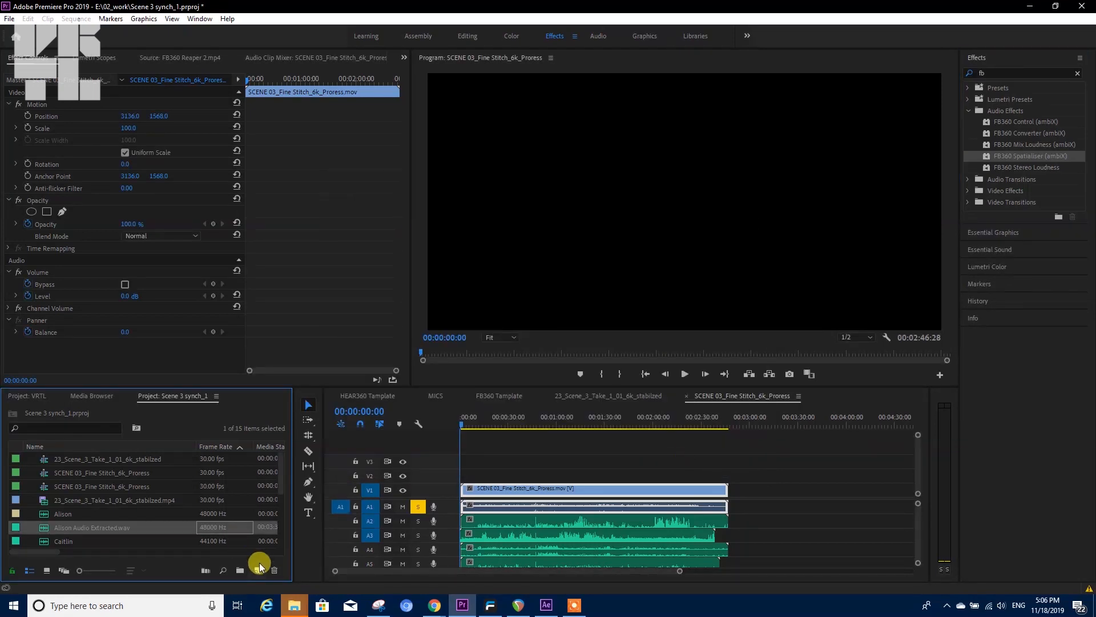
{"action": "left_click", "coordinate": [257, 570]}
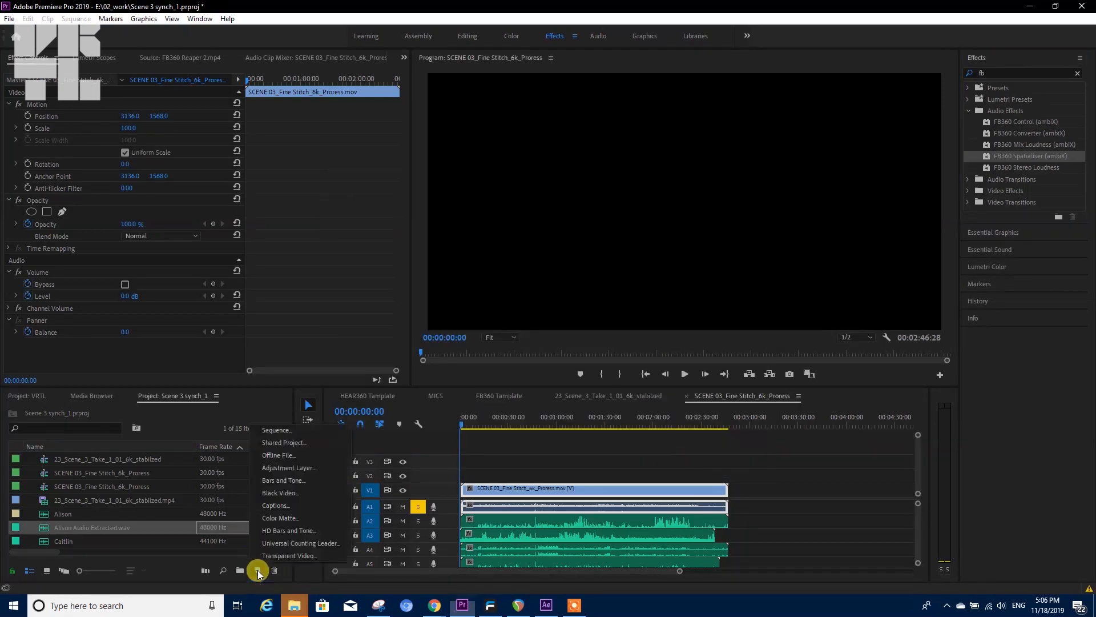
{"action": "mouse_move", "coordinate": [278, 429]}
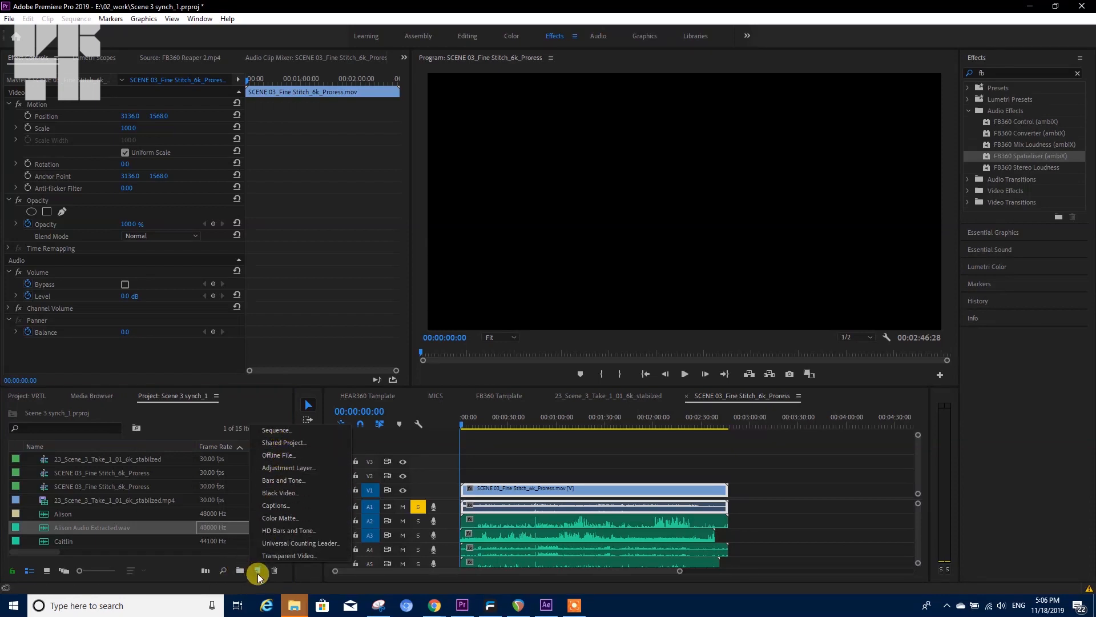
{"action": "left_click", "coordinate": [277, 430]}
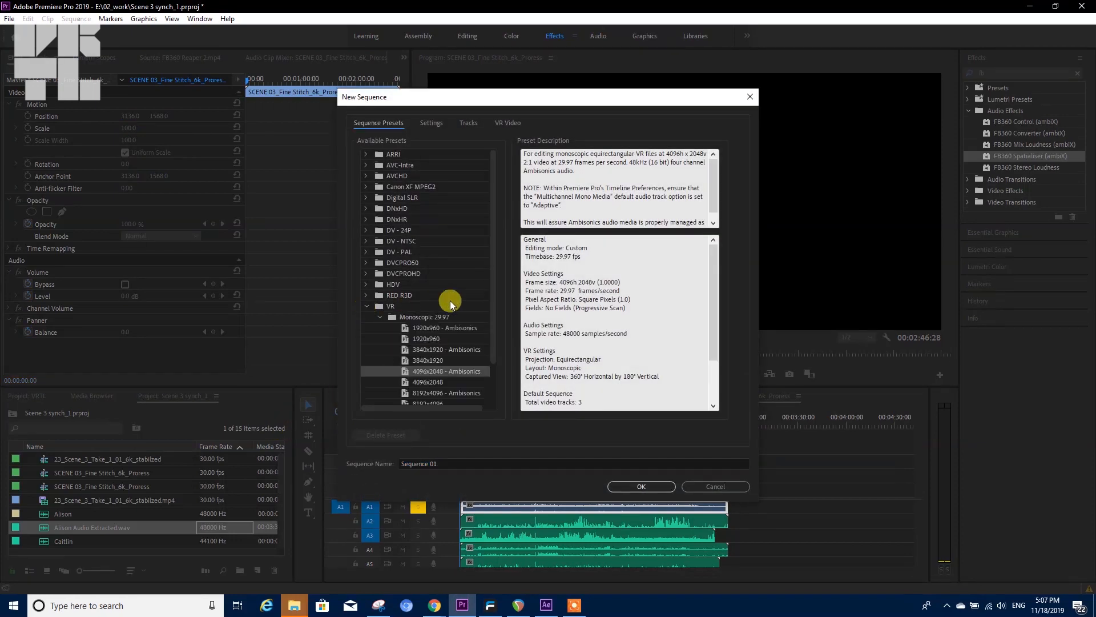
{"action": "scroll", "scroll_direction": "down", "scroll_amount": 3}
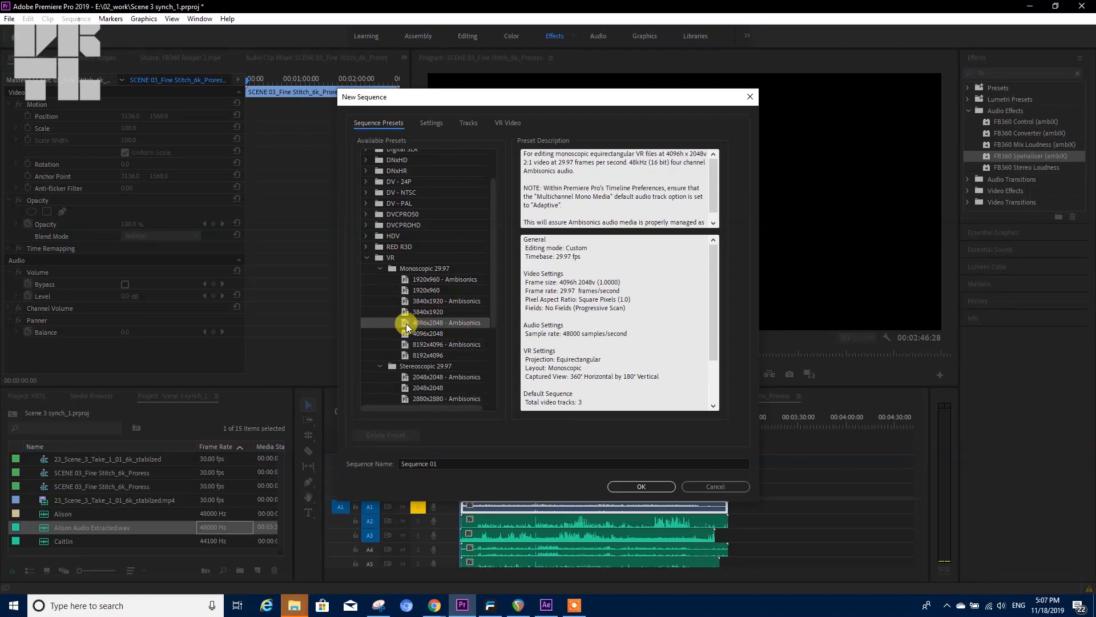
{"action": "left_click", "coordinate": [640, 486]}
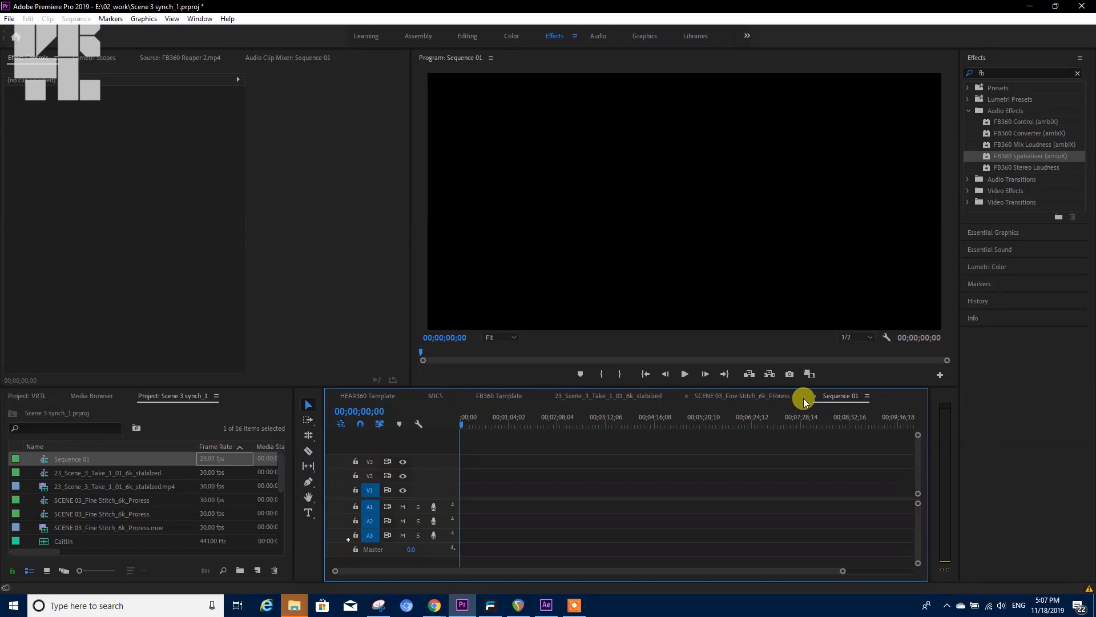
Import SPTL004.WAV from ZOOM 2n > SPATIAL AUDIO > FOLDER01 into the project
{"action": "left_click", "coordinate": [10, 18]}
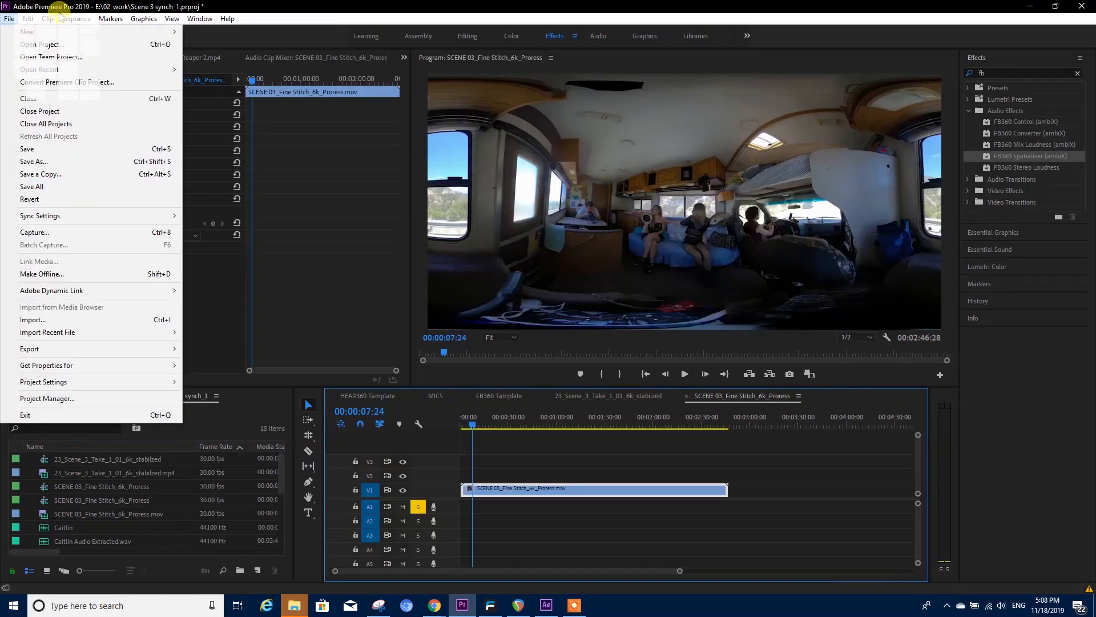
{"action": "mouse_move", "coordinate": [67, 231]}
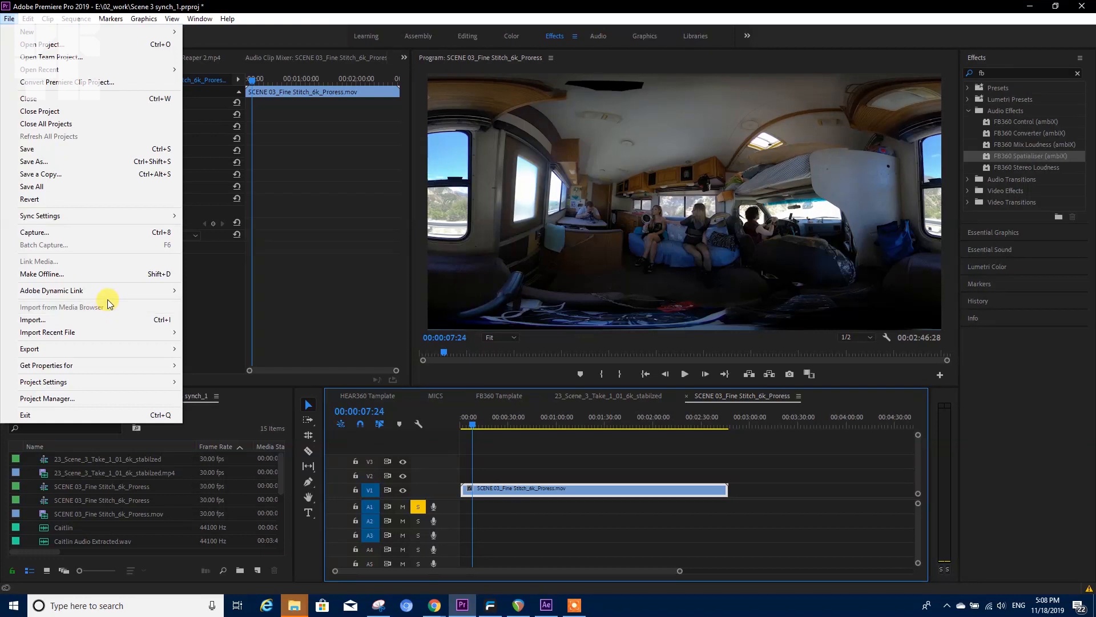
{"action": "left_click", "coordinate": [32, 320]}
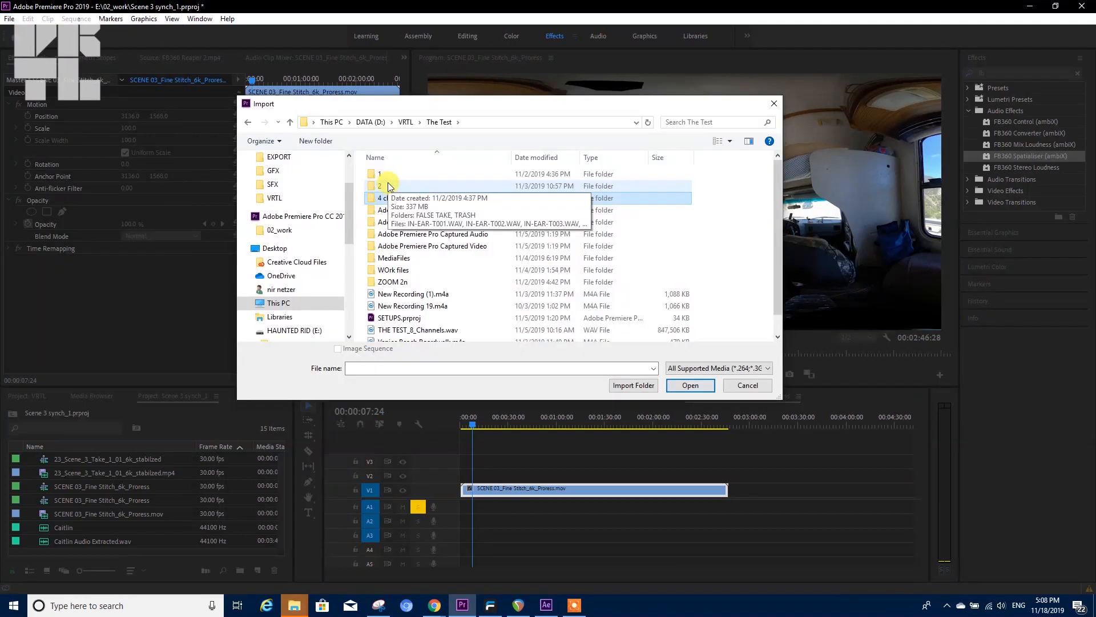
{"action": "double_click", "coordinate": [393, 282]}
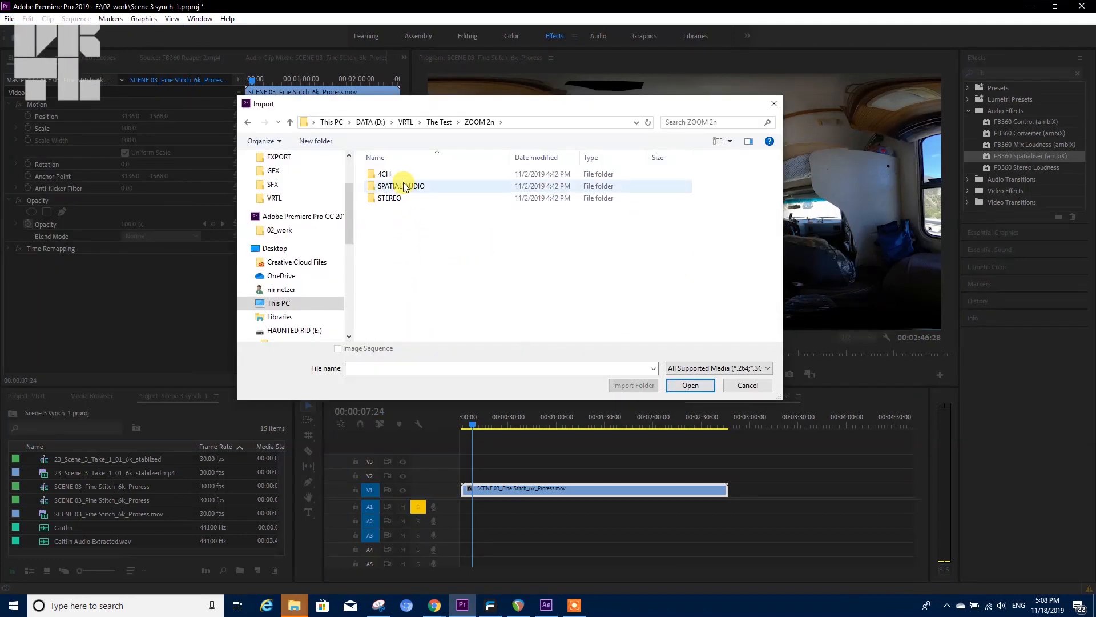
{"action": "double_click", "coordinate": [401, 185]}
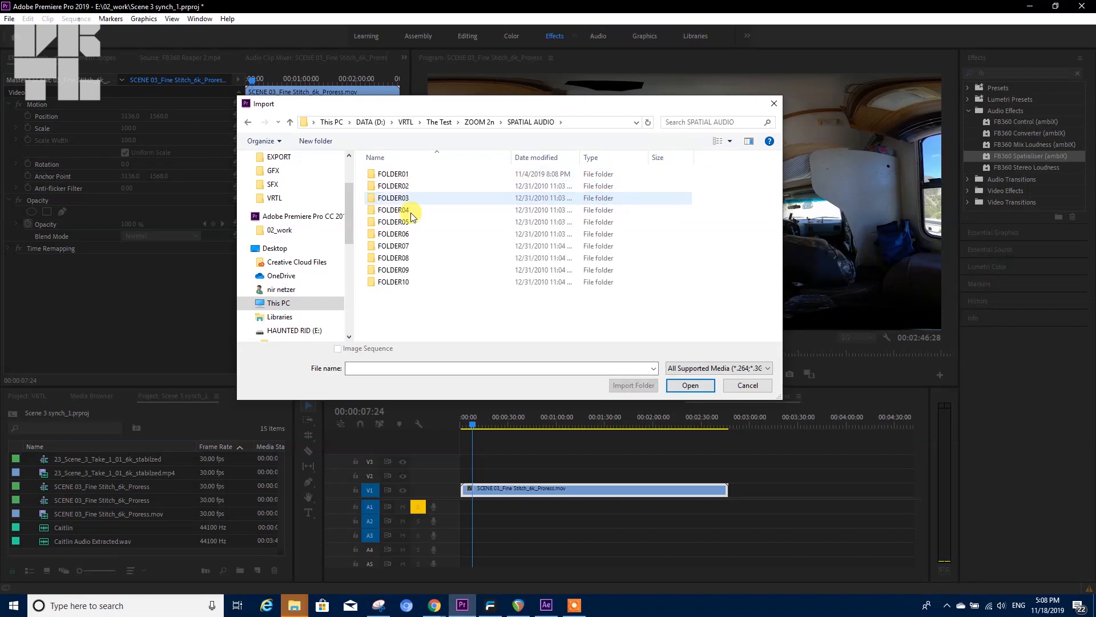
{"action": "double_click", "coordinate": [393, 174]}
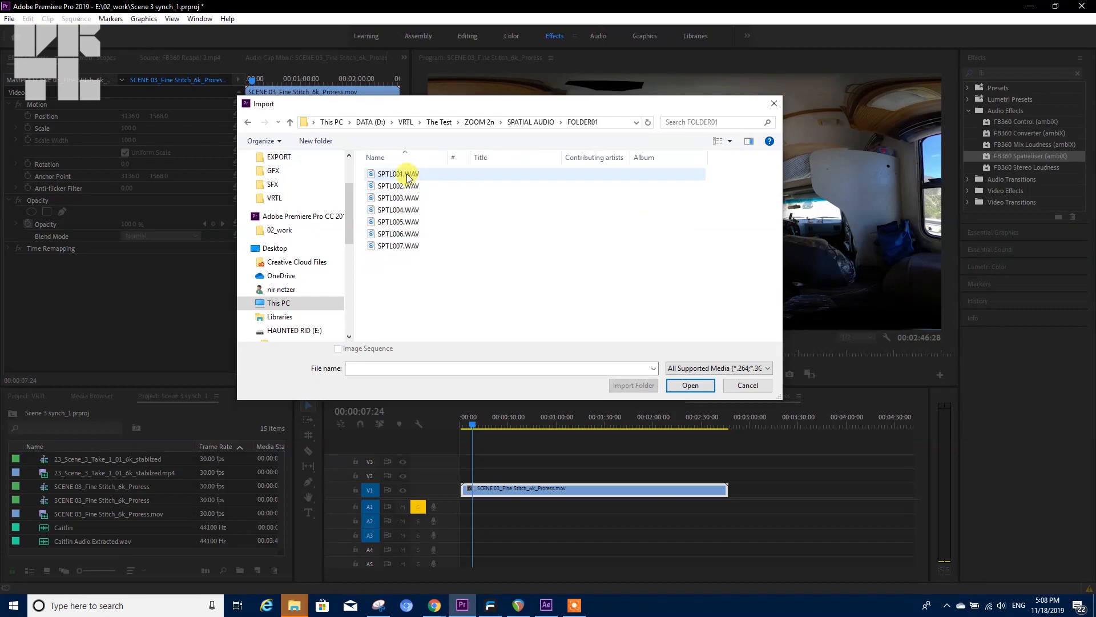
{"action": "left_click", "coordinate": [399, 197]}
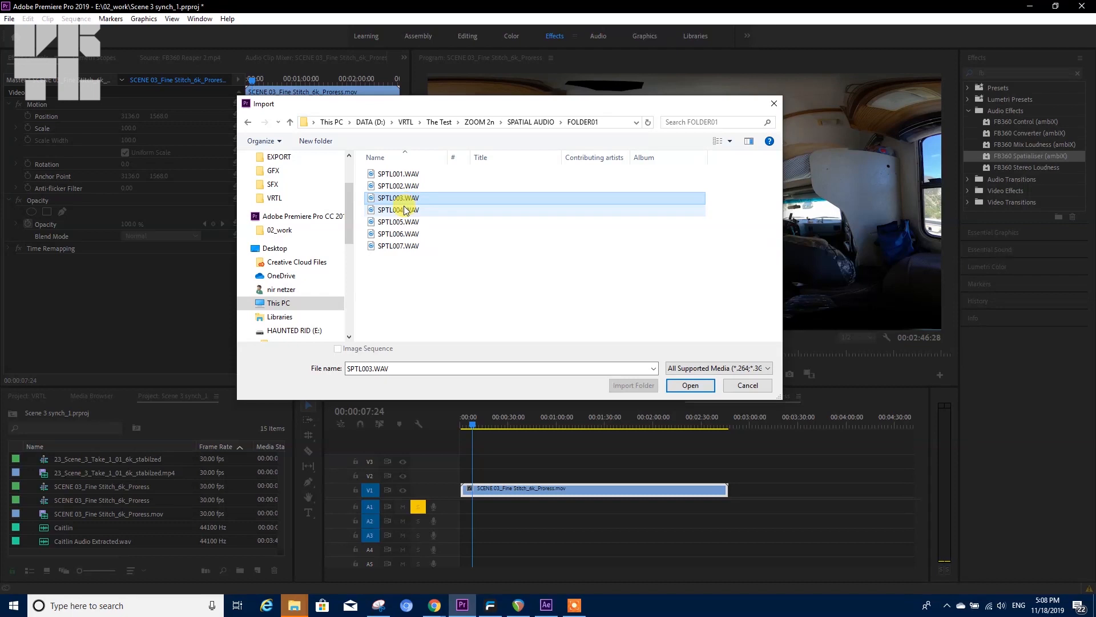
{"action": "left_click", "coordinate": [688, 385]}
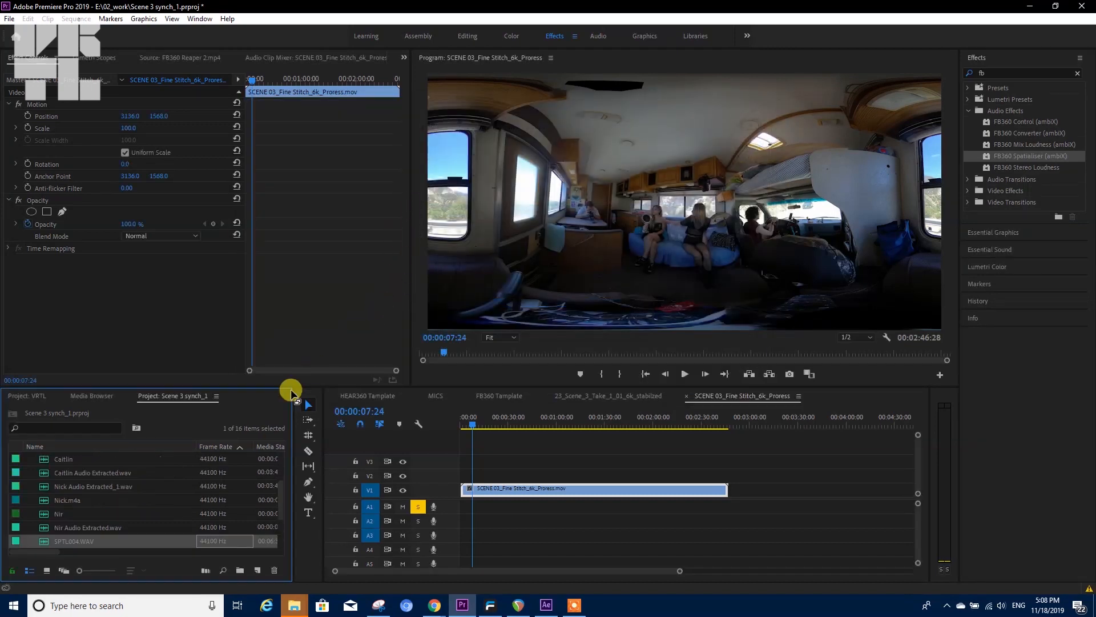
Create Sequence 02 from the SPTL004.WAV clip, then check the SCENE 03 sequence tabs
{"action": "double_click", "coordinate": [73, 540]}
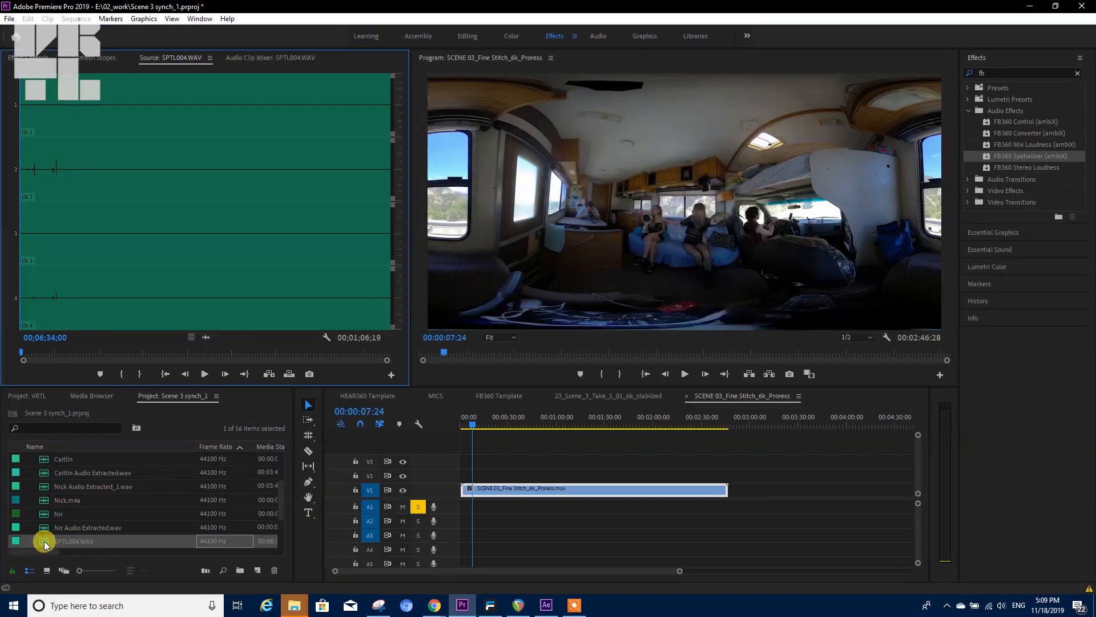
{"action": "left_click_drag", "start_coordinate": [23, 359], "coordinate": [84, 350]}
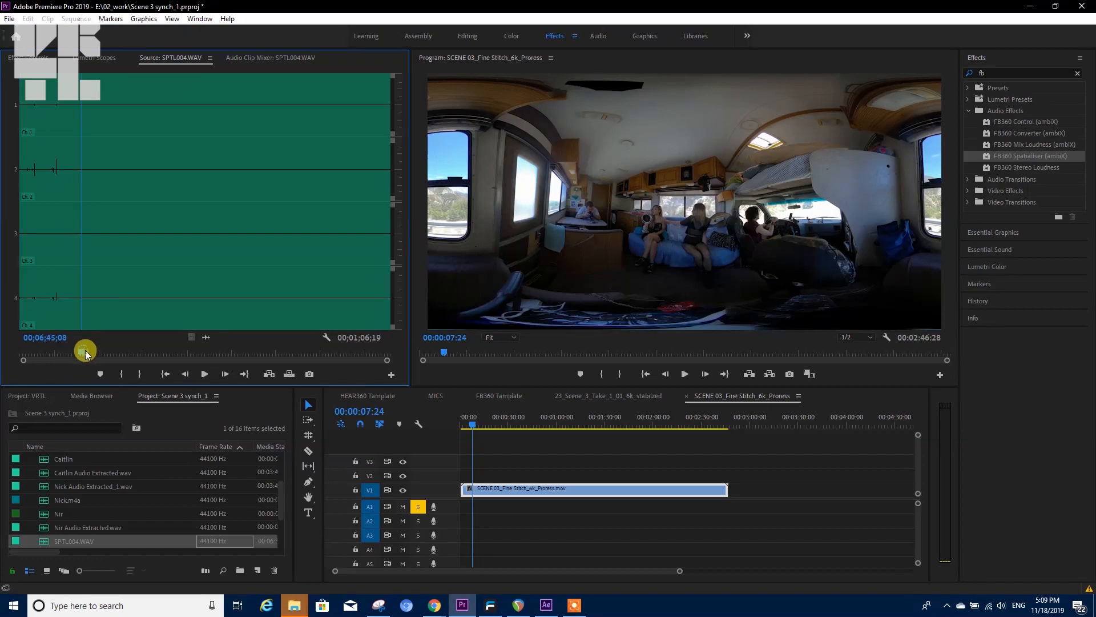
{"action": "left_click_drag", "start_coordinate": [83, 350], "coordinate": [228, 351]}
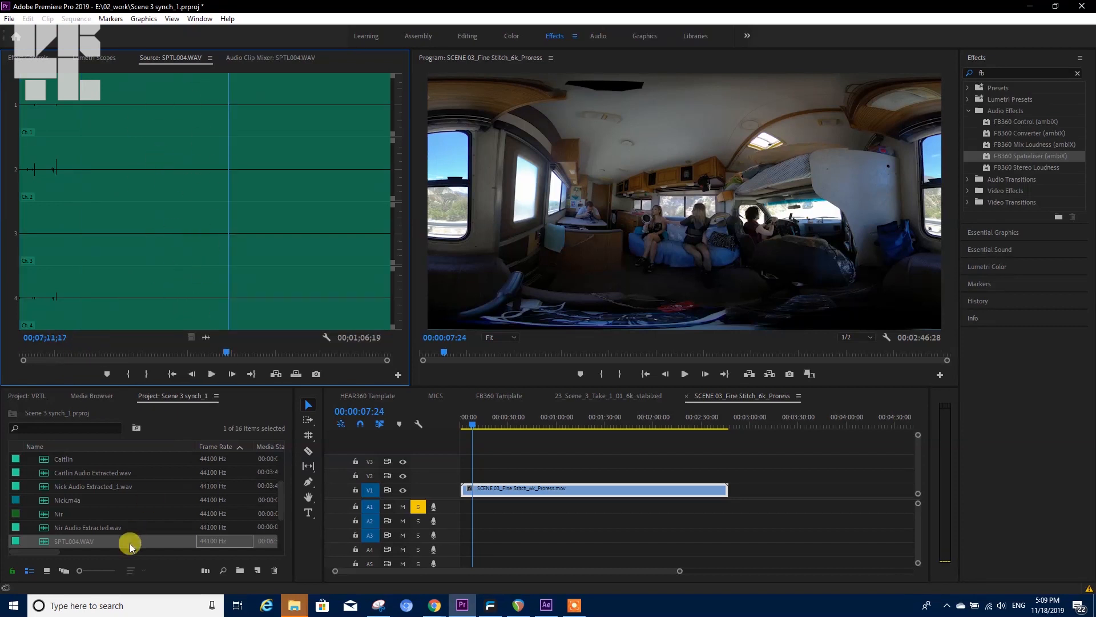
{"action": "mouse_move", "coordinate": [44, 544]}
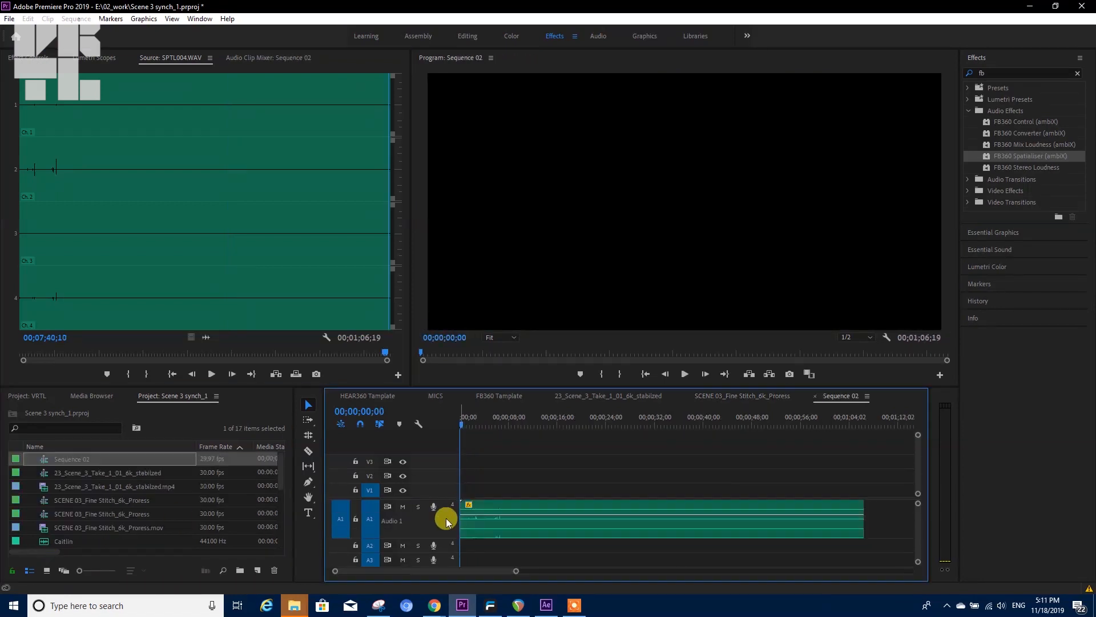
{"action": "mouse_move", "coordinate": [405, 535]}
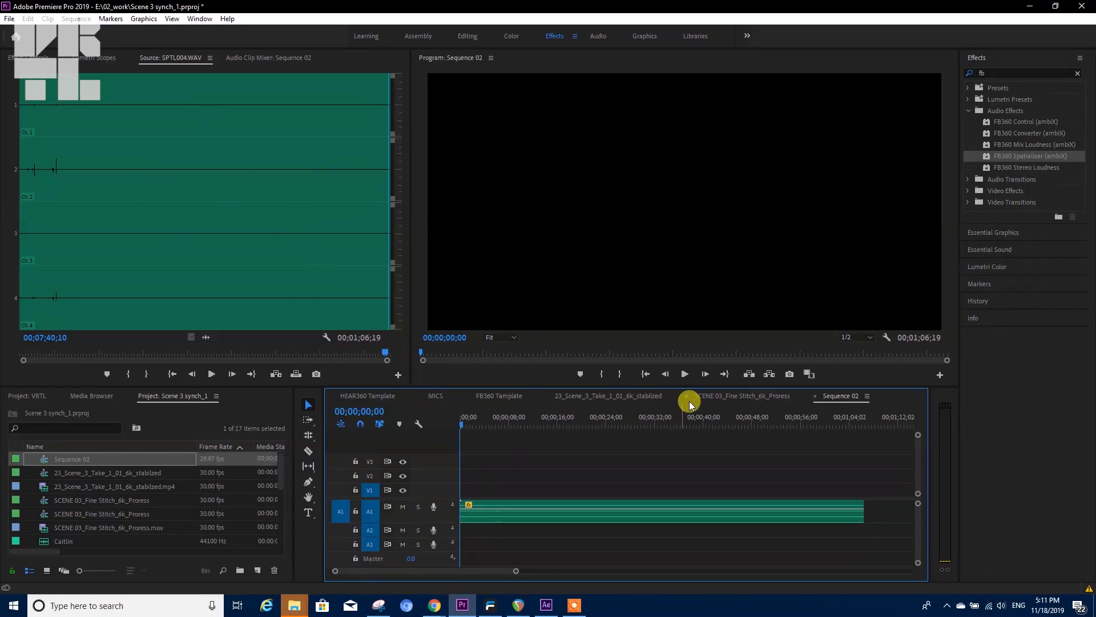
{"action": "left_click", "coordinate": [737, 397]}
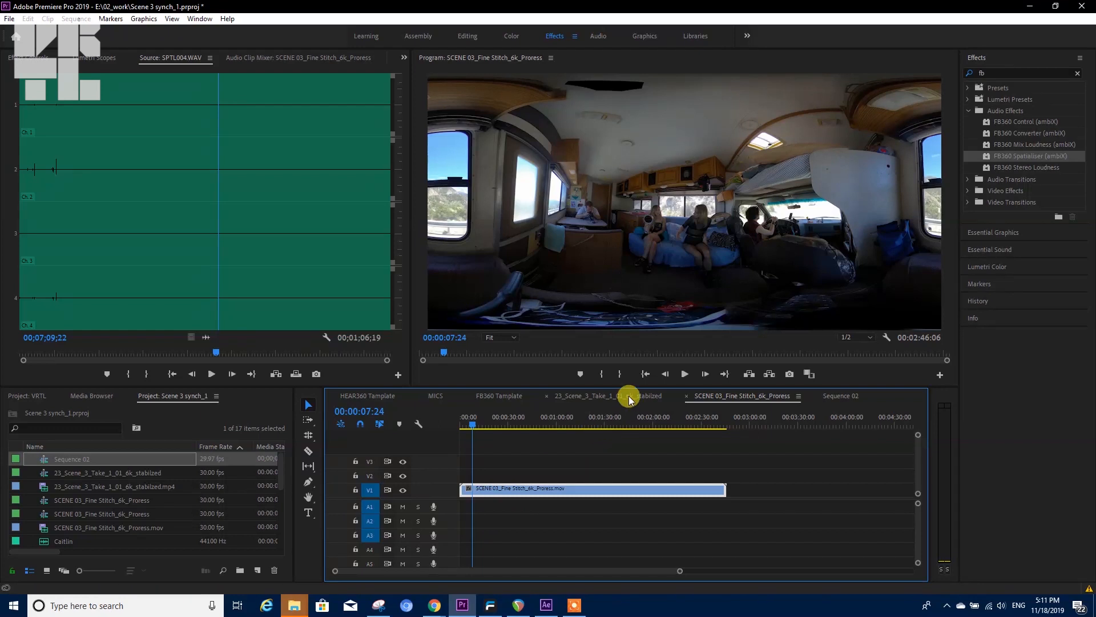
{"action": "left_click", "coordinate": [842, 396]}
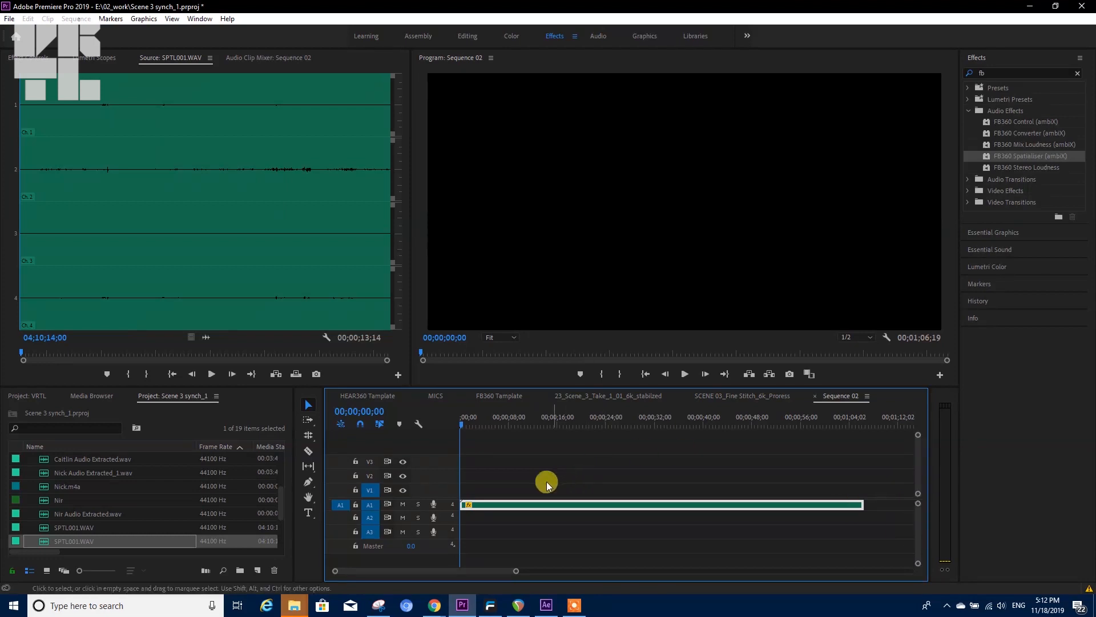
{"action": "mouse_move", "coordinate": [415, 310]}
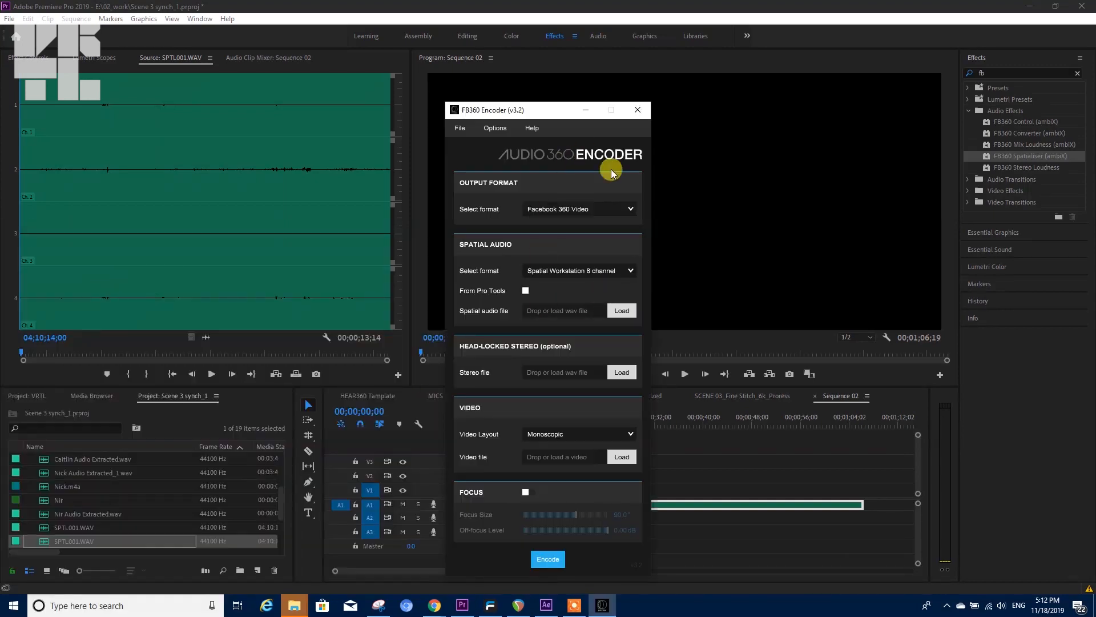
{"action": "mouse_move", "coordinate": [623, 231]}
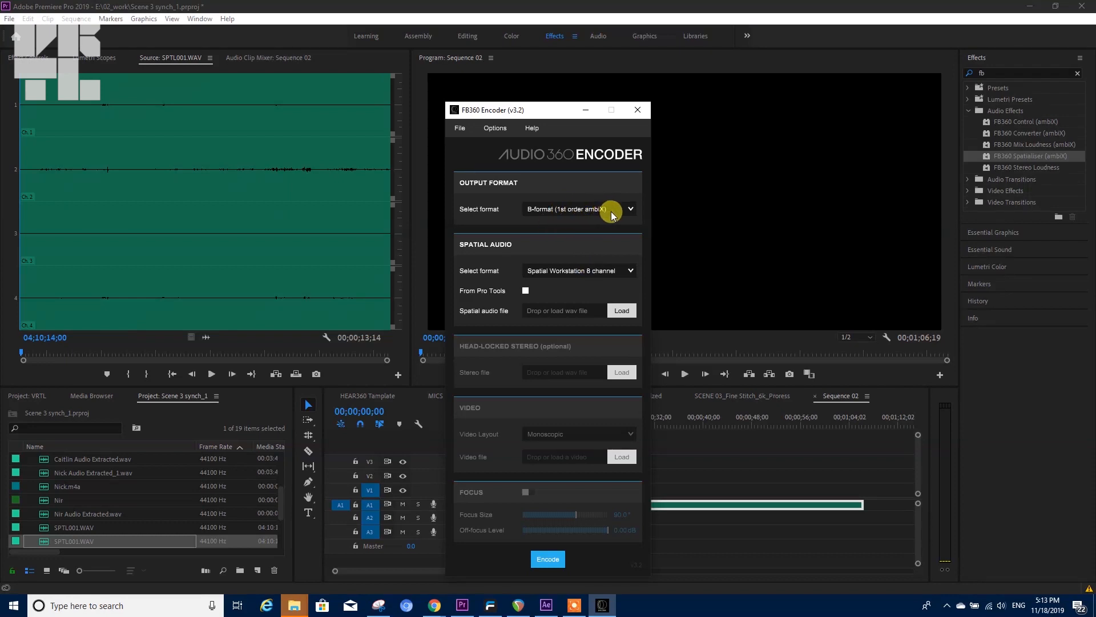
Set the spatial audio format to B-format (1st order ambiX) and close the encoder
{"action": "left_click", "coordinate": [628, 271]}
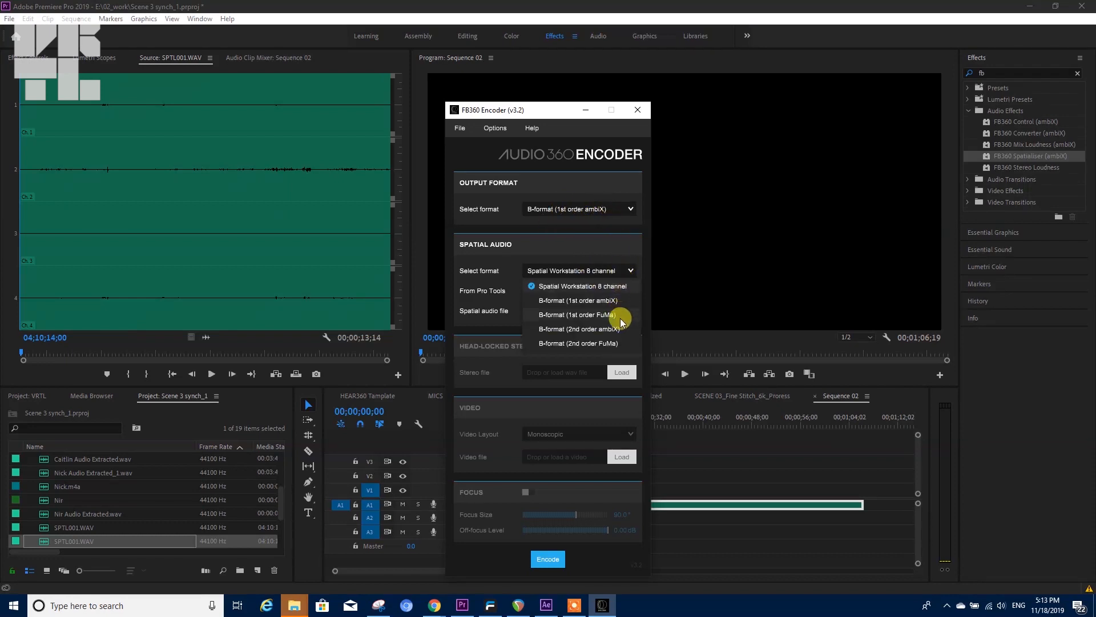
{"action": "left_click", "coordinate": [576, 300]}
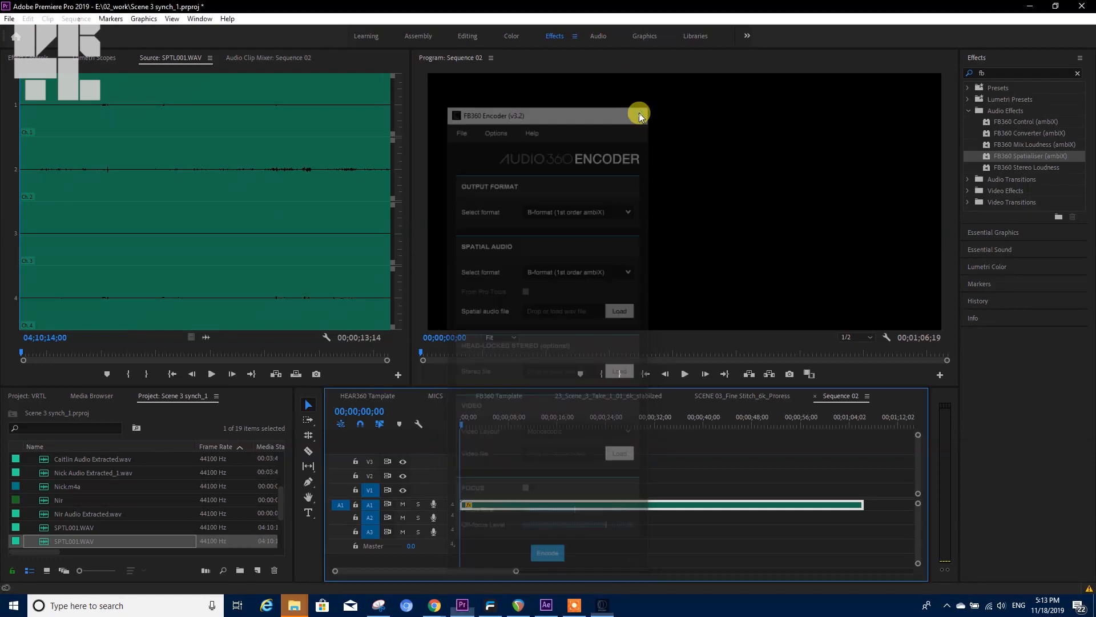
{"action": "left_click", "coordinate": [9, 20]}
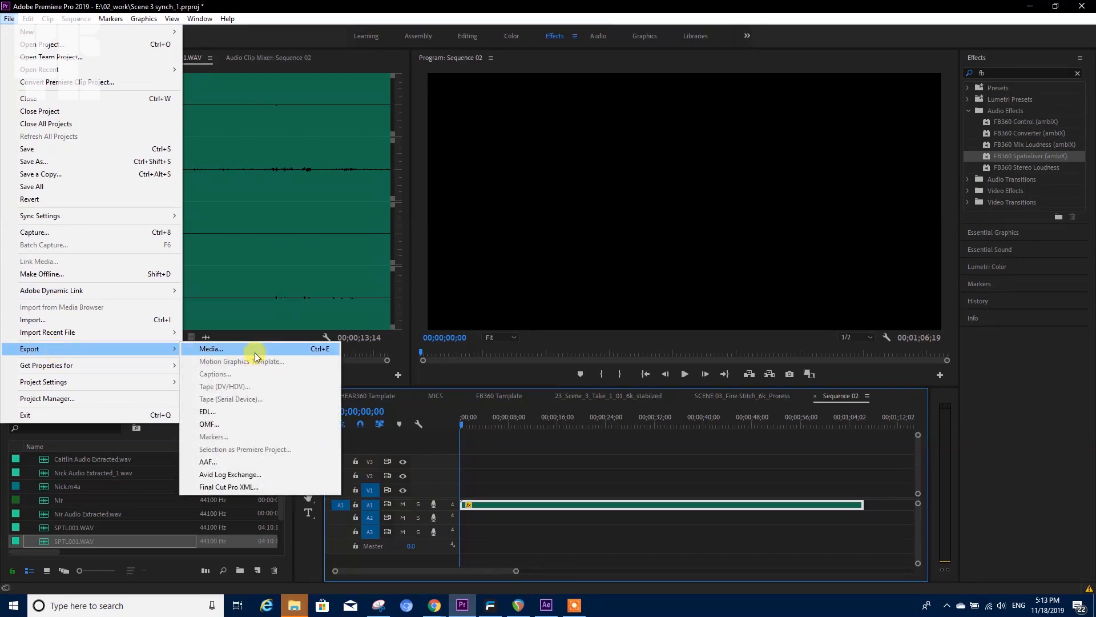
{"action": "left_click", "coordinate": [210, 348]}
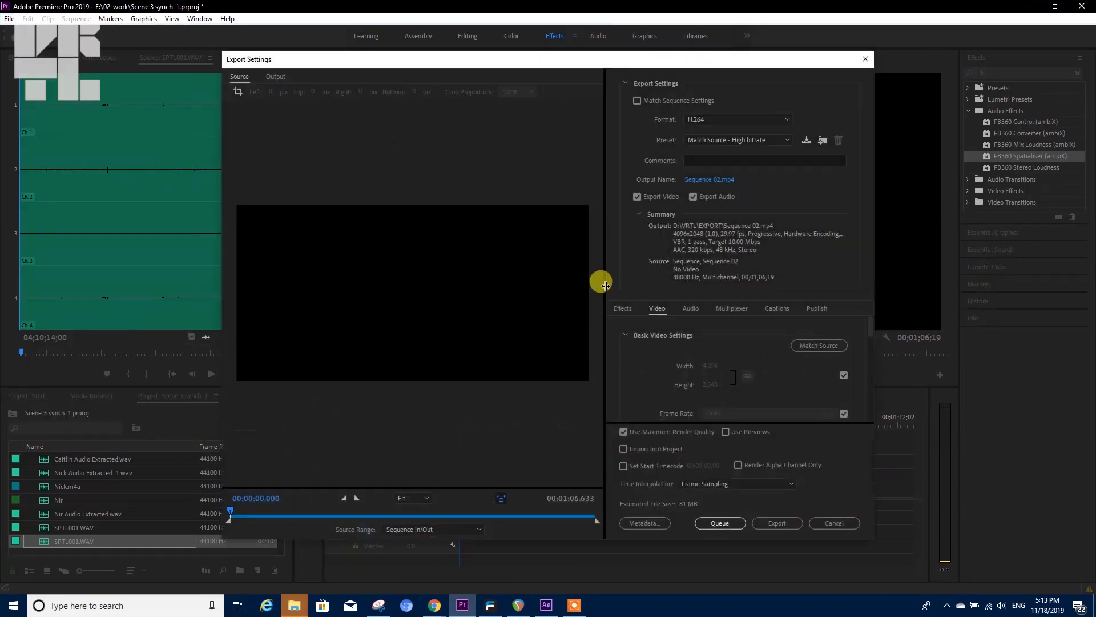
{"action": "left_click", "coordinate": [690, 307]}
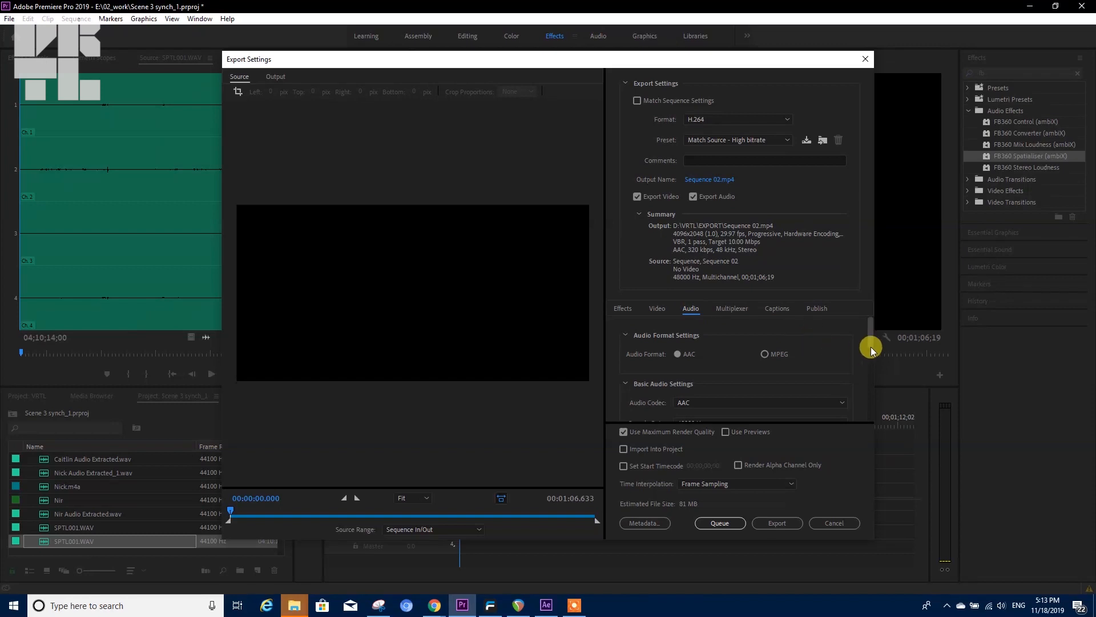
{"action": "scroll", "scroll_direction": "down", "scroll_amount": 3}
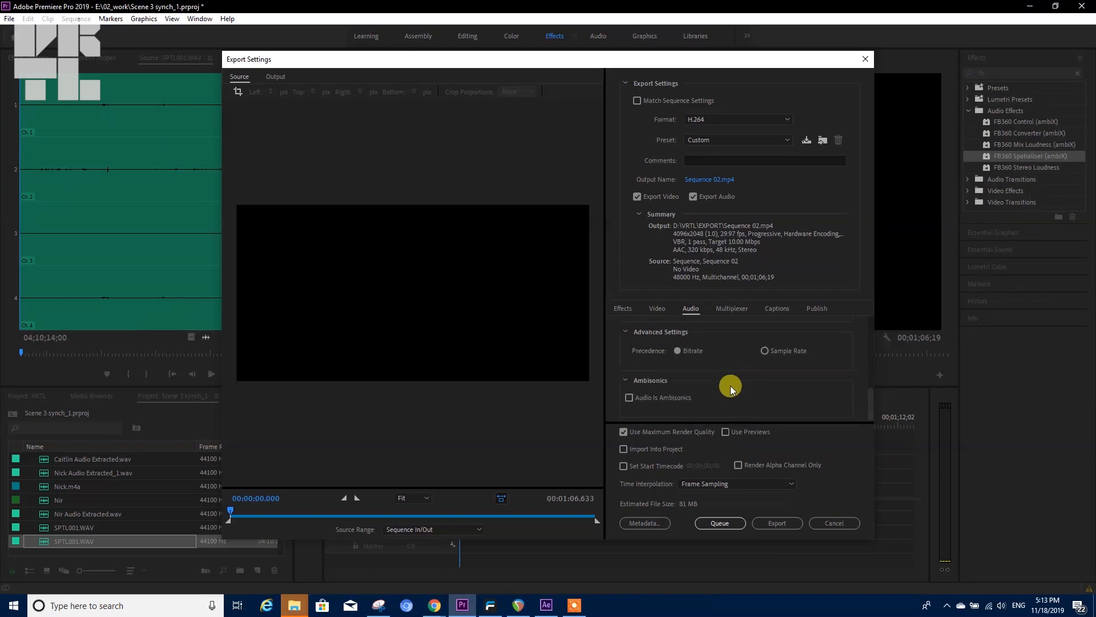
{"action": "left_click", "coordinate": [628, 397]}
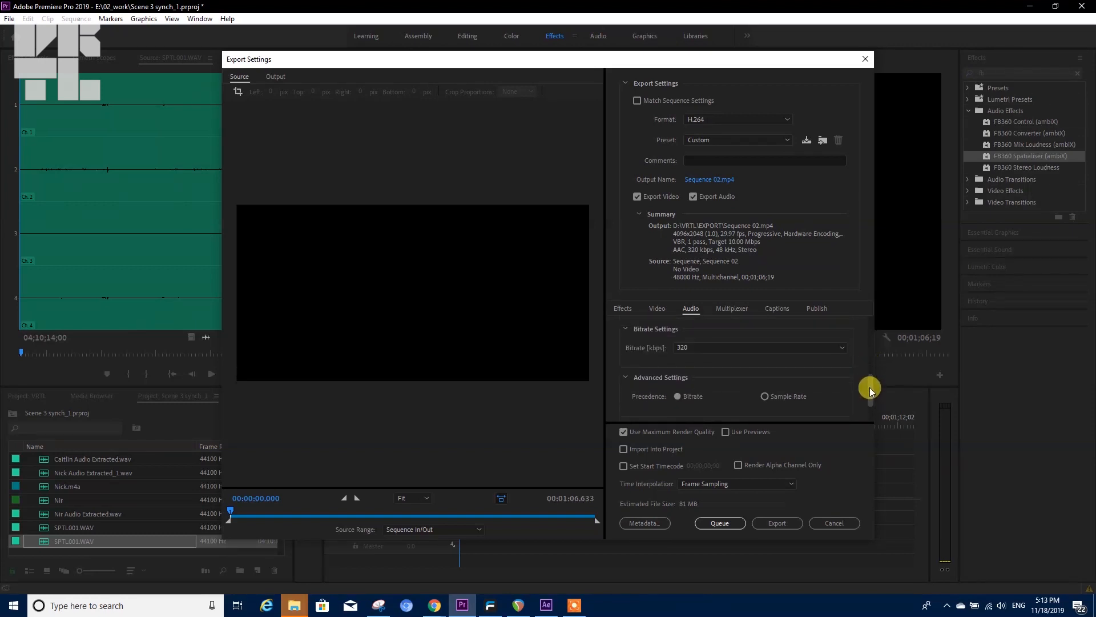
{"action": "left_click", "coordinate": [832, 523]}
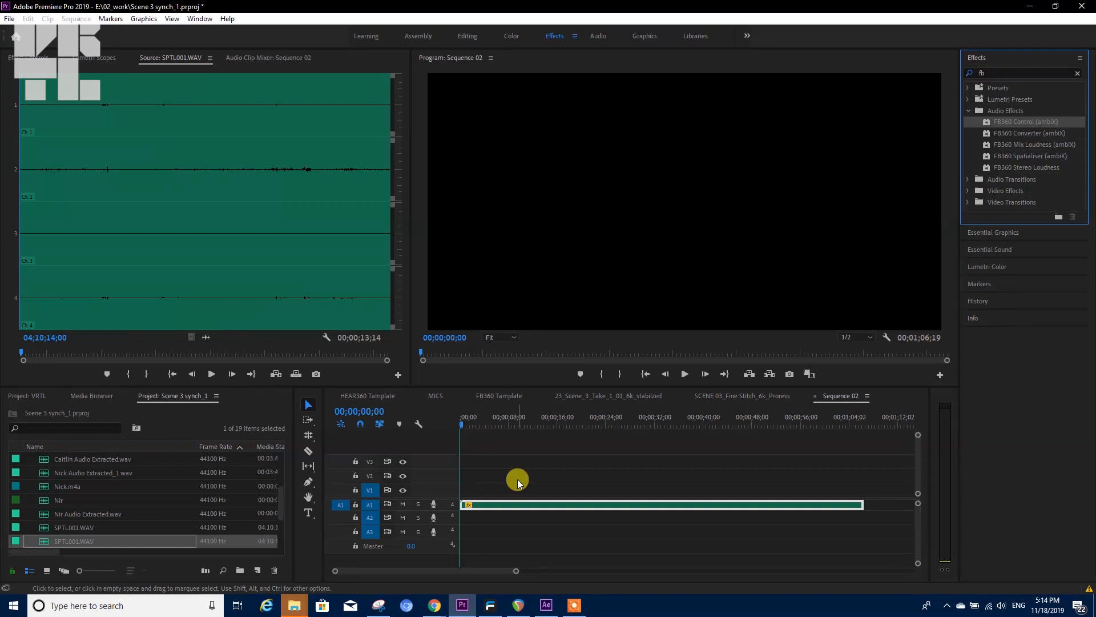
{"action": "left_click", "coordinate": [516, 606]}
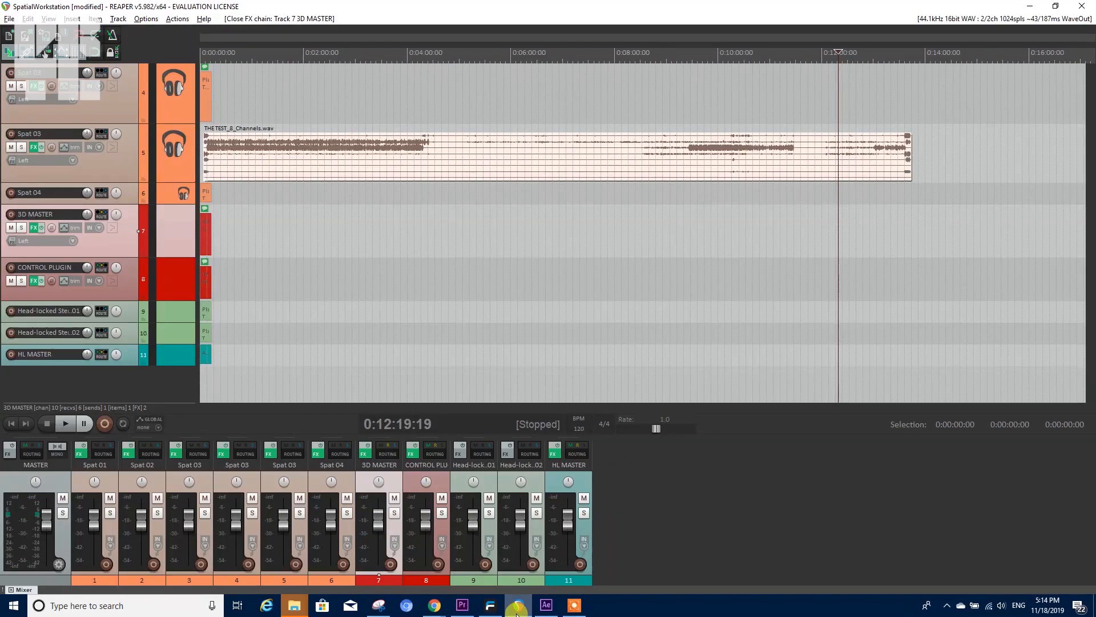
{"action": "left_click", "coordinate": [461, 605]}
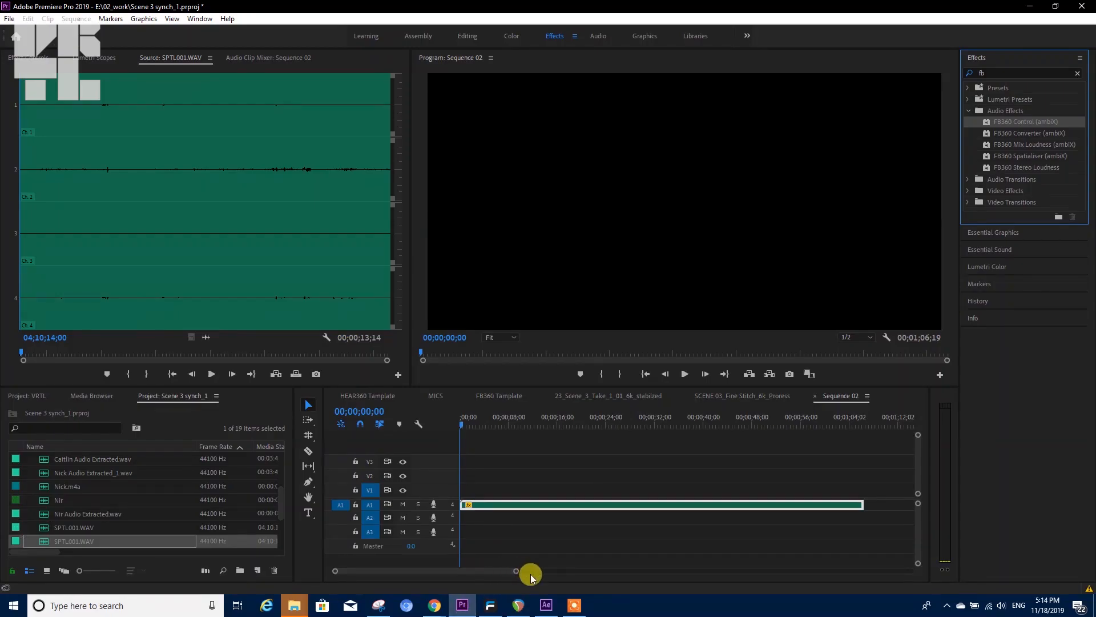
{"action": "left_click", "coordinate": [379, 605]}
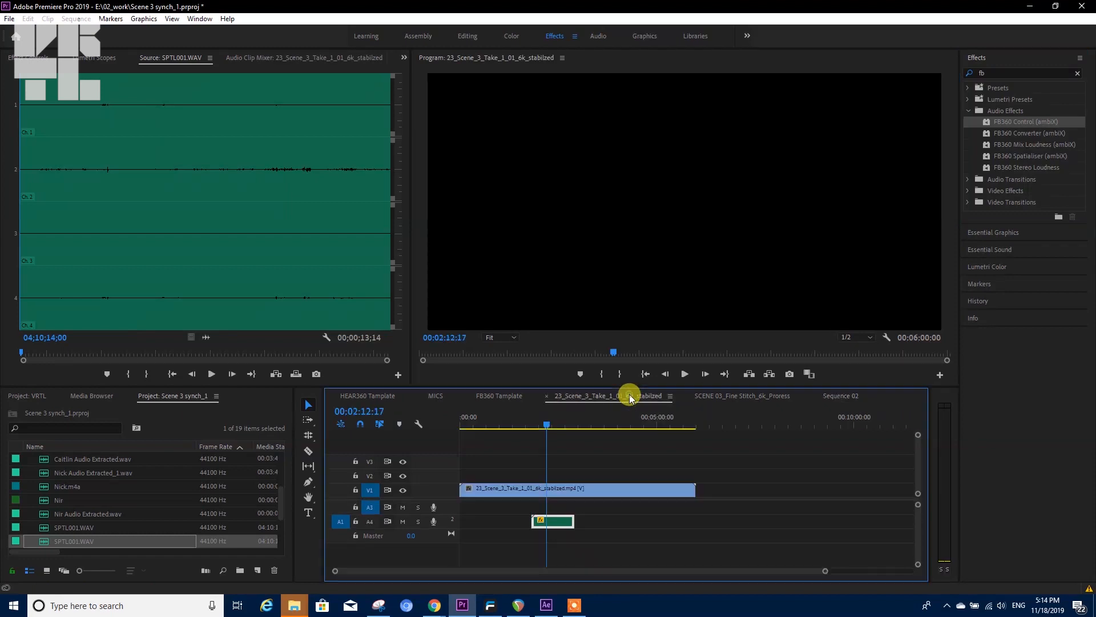
Switch to the 23_Scene_3 stabilized take sequence for viewing
{"action": "left_click", "coordinate": [742, 396]}
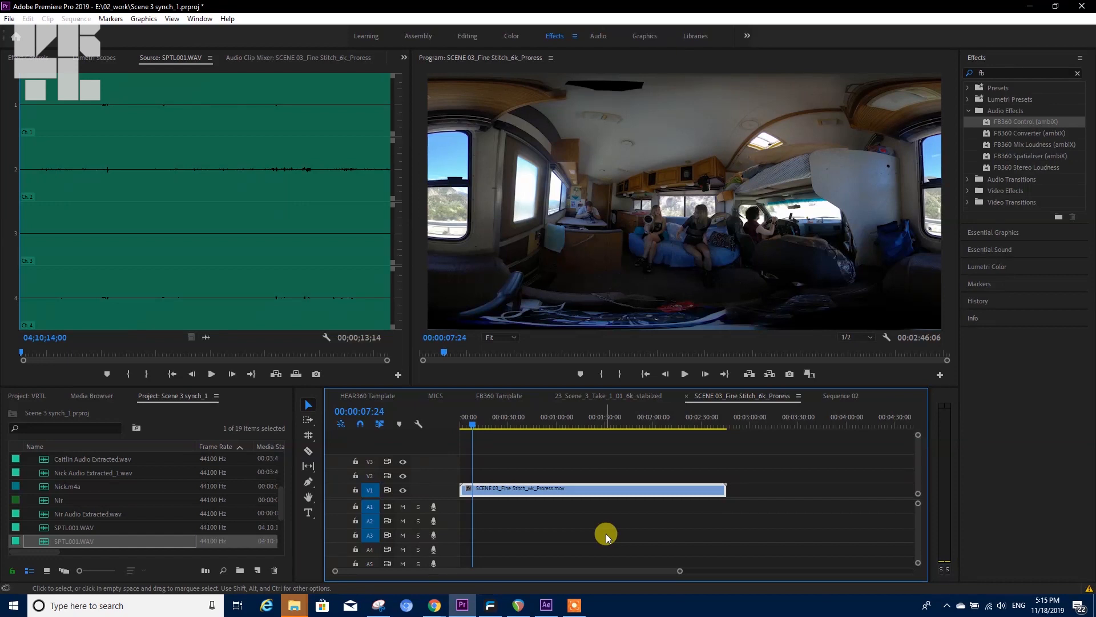
{"action": "mouse_move", "coordinate": [1064, 56]}
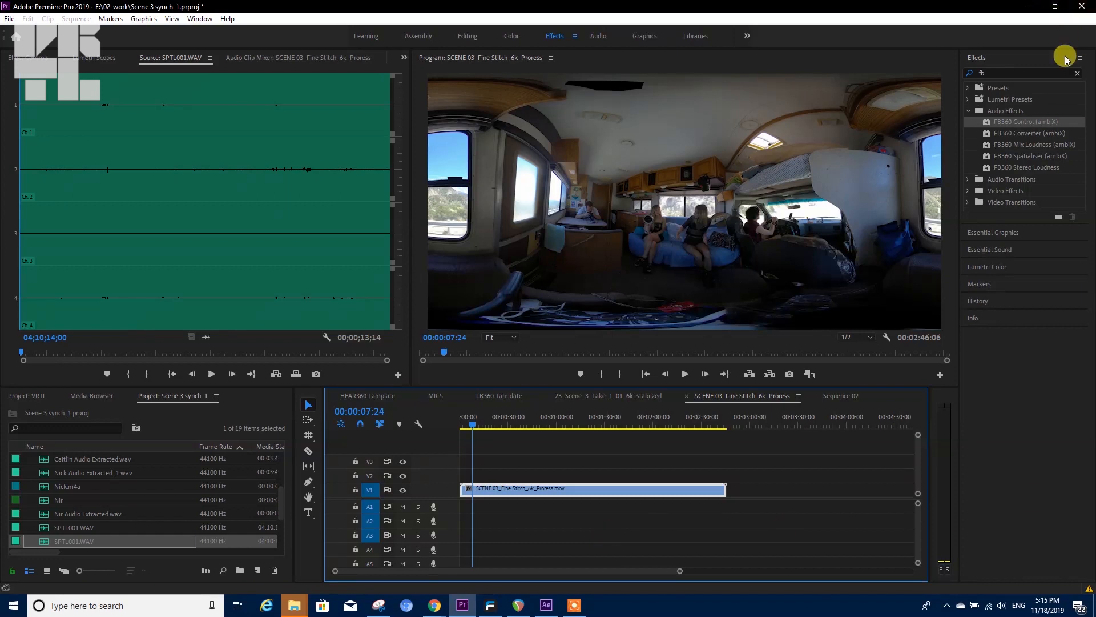
{"action": "mouse_move", "coordinate": [1019, 126]}
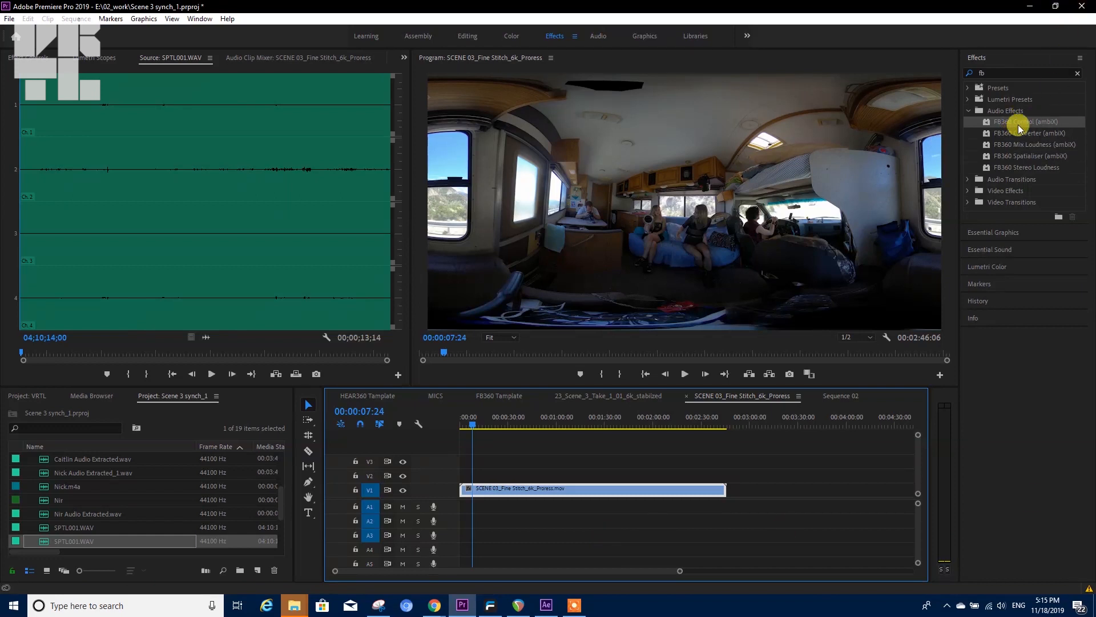
{"action": "mouse_move", "coordinate": [1031, 148]}
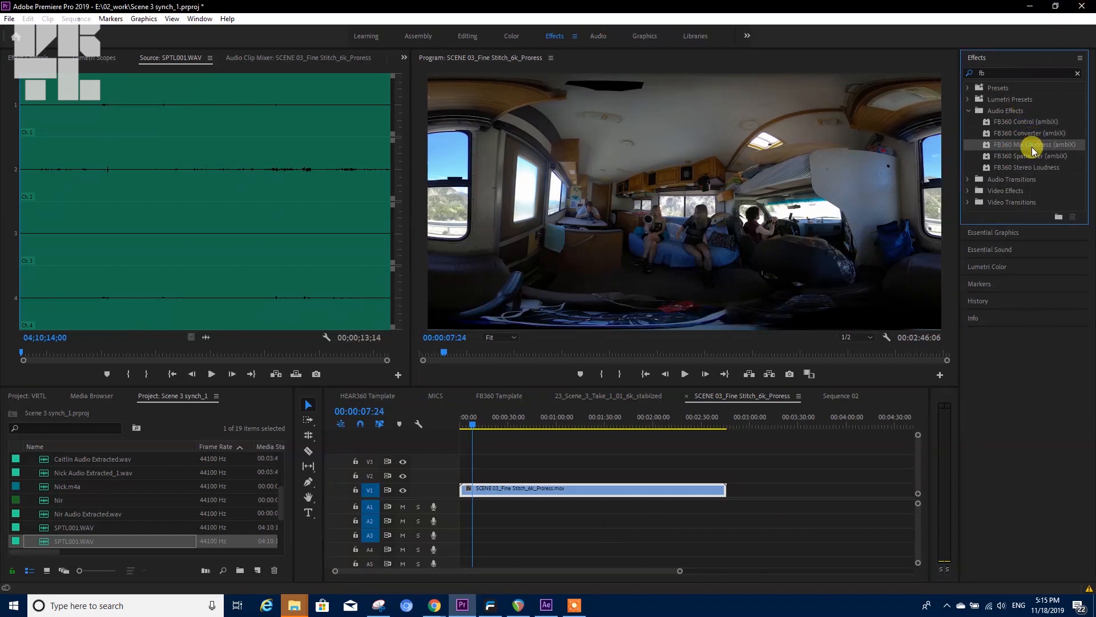